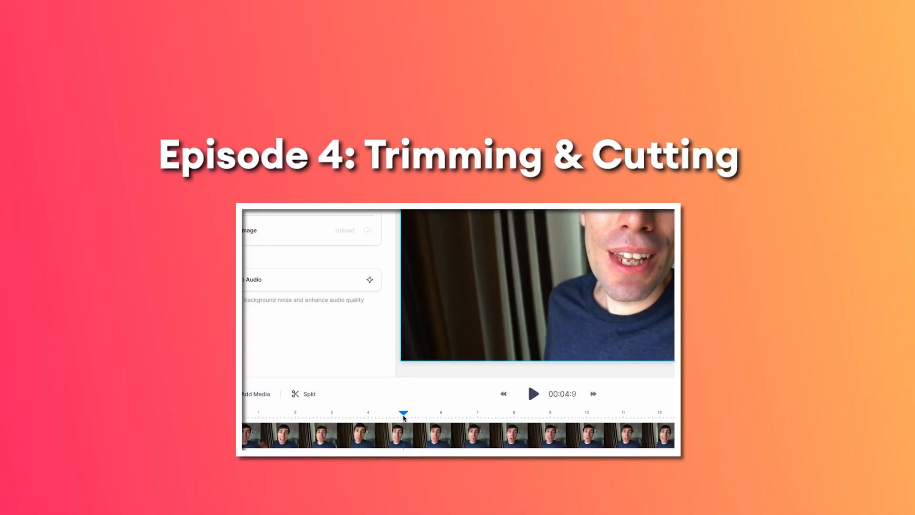
Step: Start a new project from the dashboard, bringing up the New Project dialog
{"action": "left_click", "coordinate": [303, 393]}
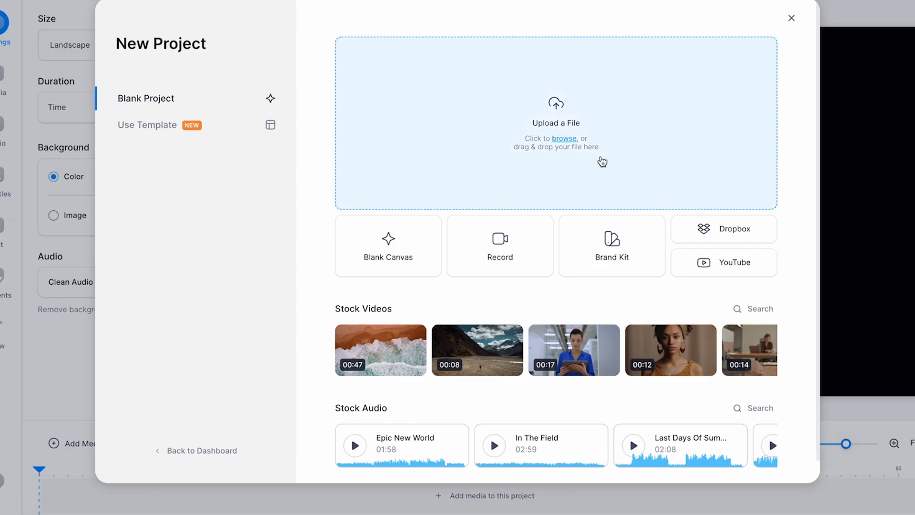
Step: Upload example-clip-1.mov, a roughly 16-second talking-head clip, into the editor
{"action": "left_click", "coordinate": [563, 138]}
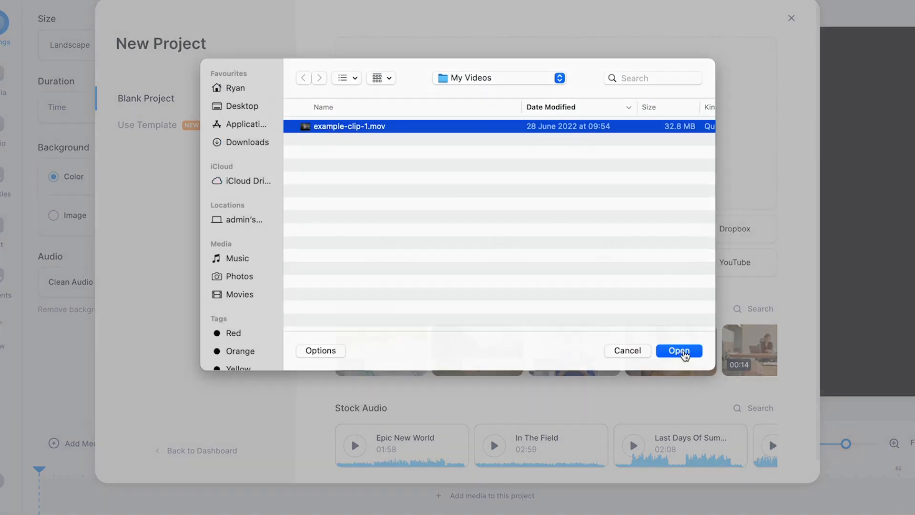
{"action": "left_click", "coordinate": [678, 351]}
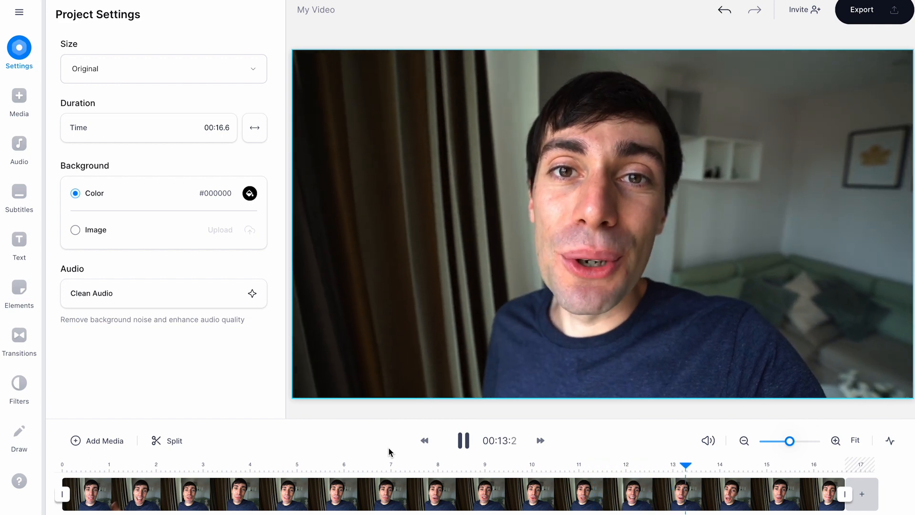
Step: Pause playback and move the playhead to about 4.6 seconds, near the mistake
{"action": "left_click", "coordinate": [463, 440]}
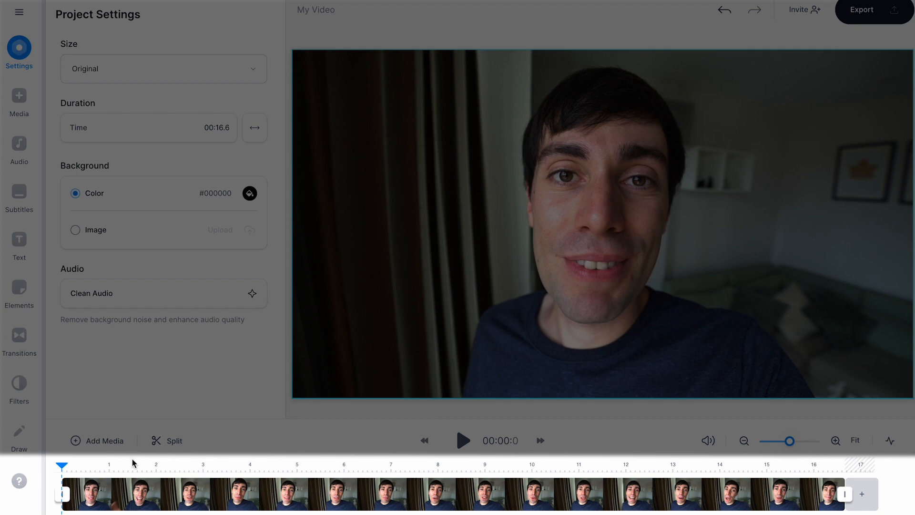
{"action": "left_click", "coordinate": [229, 472]}
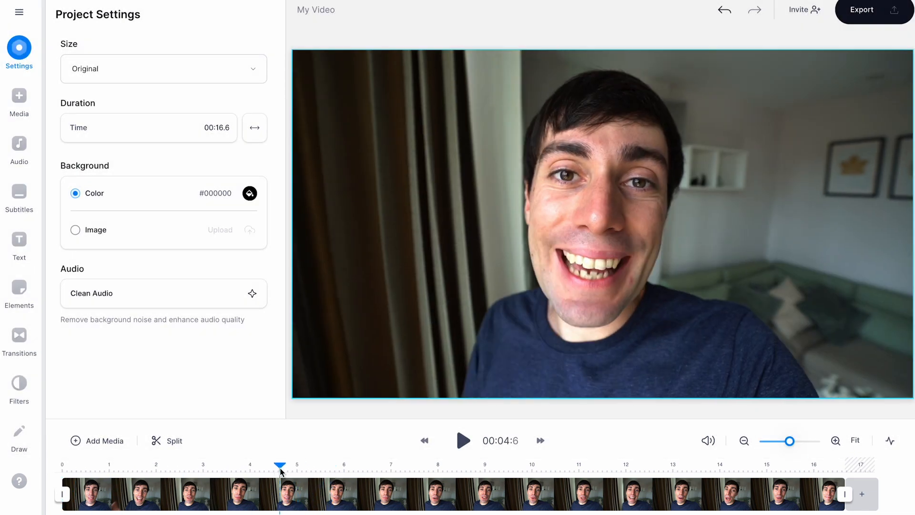
Step: Split the clip at about 4.3 and 6.4 seconds to isolate the mistaken middle section
{"action": "left_click", "coordinate": [169, 440]}
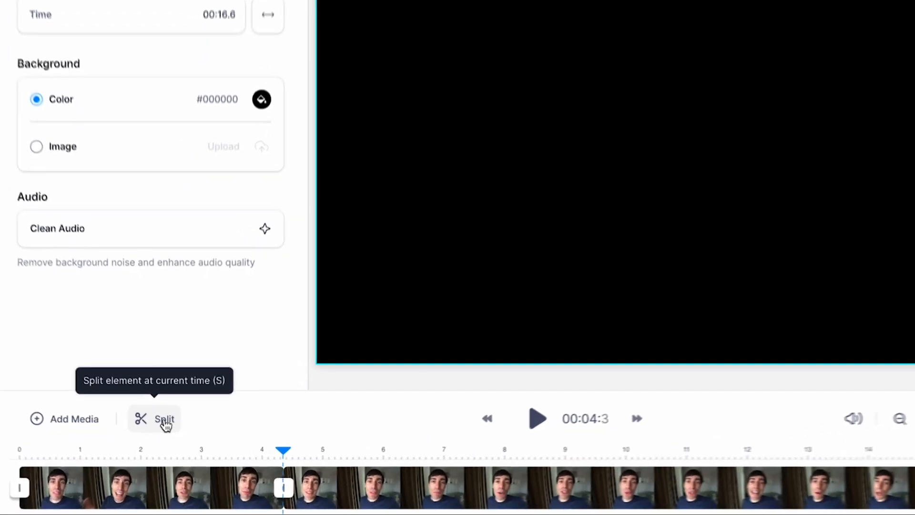
{"action": "left_click", "coordinate": [536, 418]}
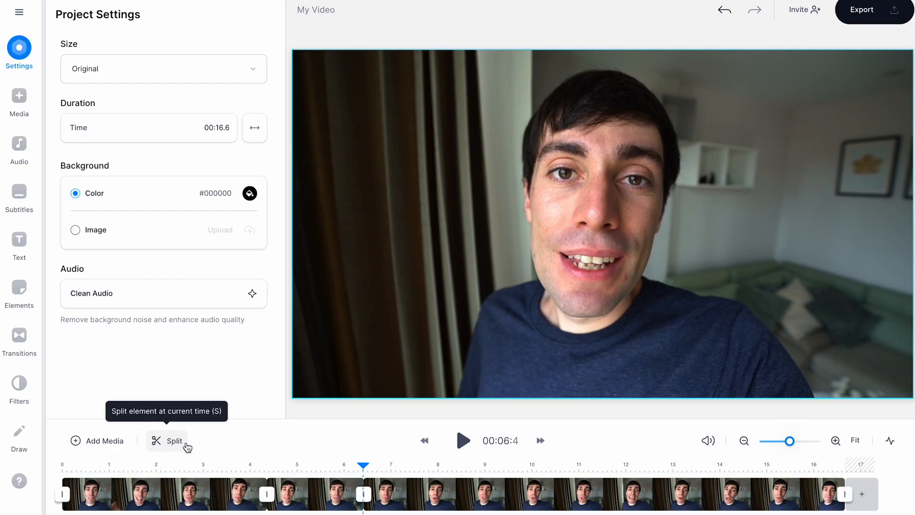
Step: Delete the middle section so the remaining parts join into a 14.5-second edit
{"action": "left_click", "coordinate": [315, 494]}
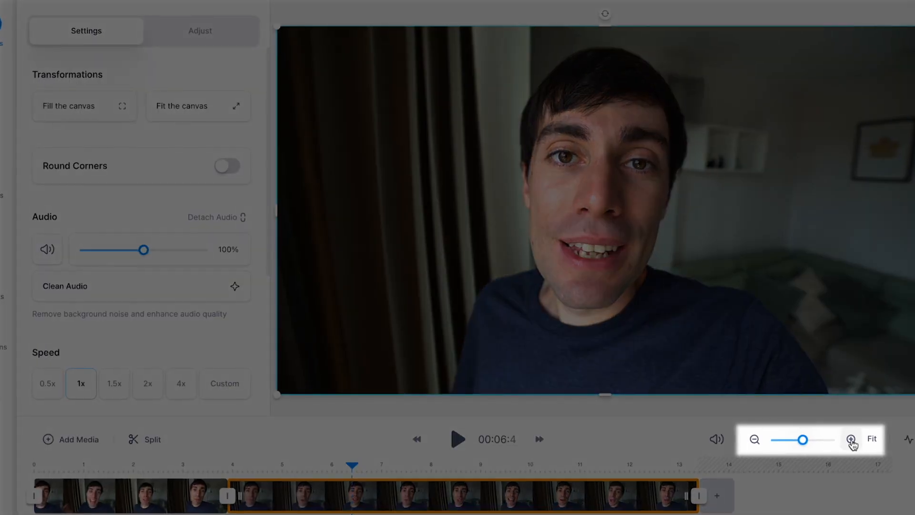
Step: Zoom the timeline in, undo the last edit and trim the clip to 13.2 seconds
{"action": "left_click", "coordinate": [849, 438]}
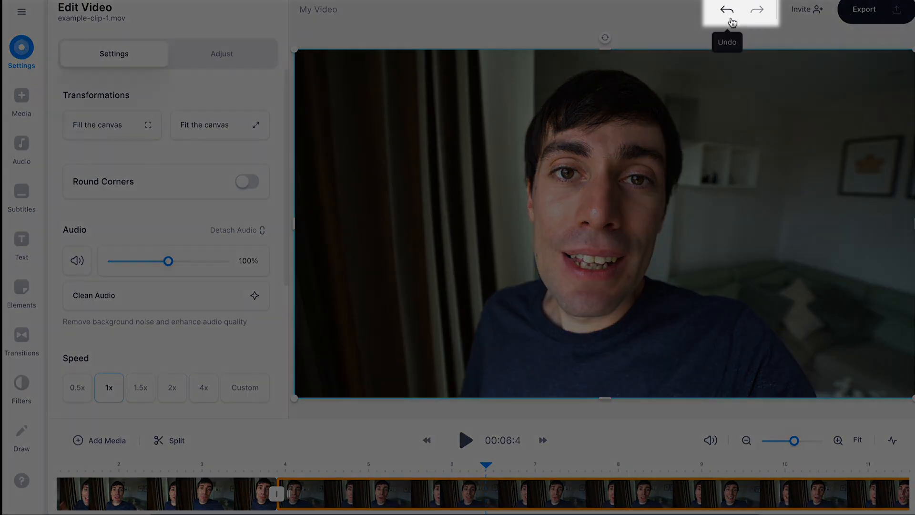
{"action": "left_click", "coordinate": [464, 441]}
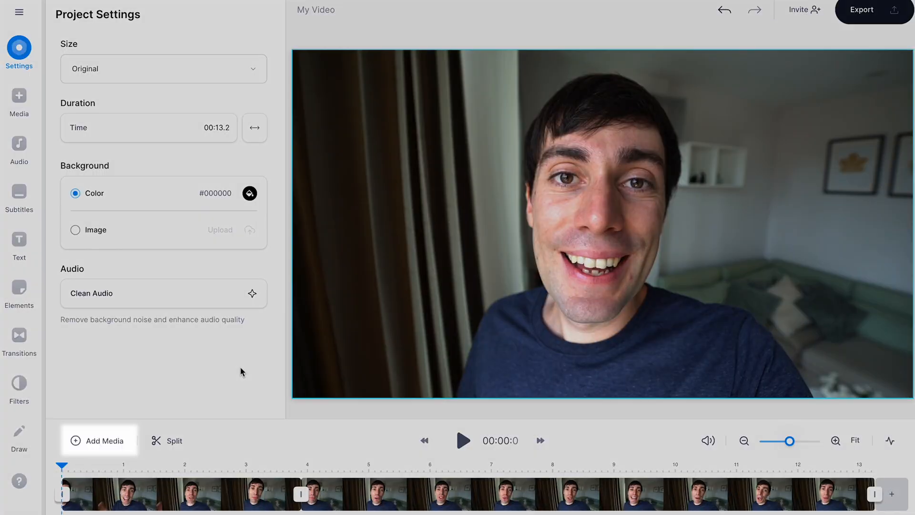
Step: Search stock videos for 'beach' and add a beach clip after the talking-head clip
{"action": "left_click", "coordinate": [98, 440]}
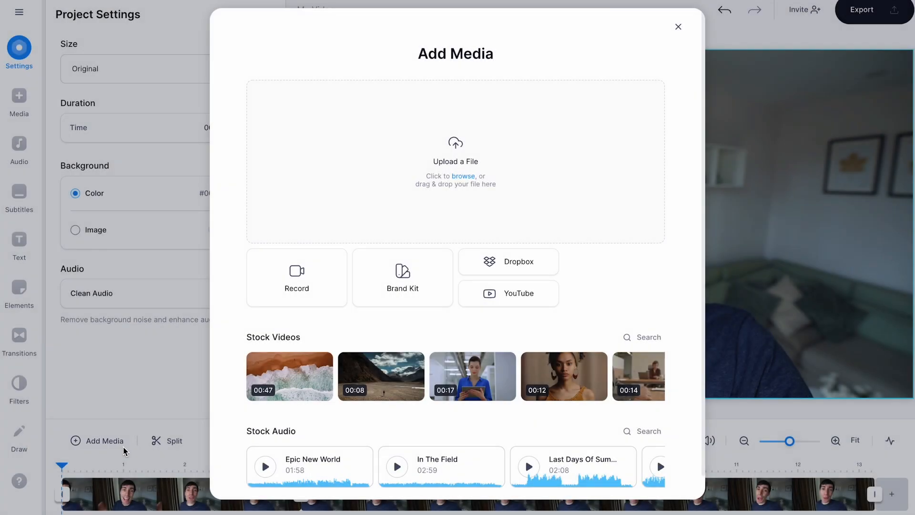
{"action": "mouse_move", "coordinate": [295, 276]}
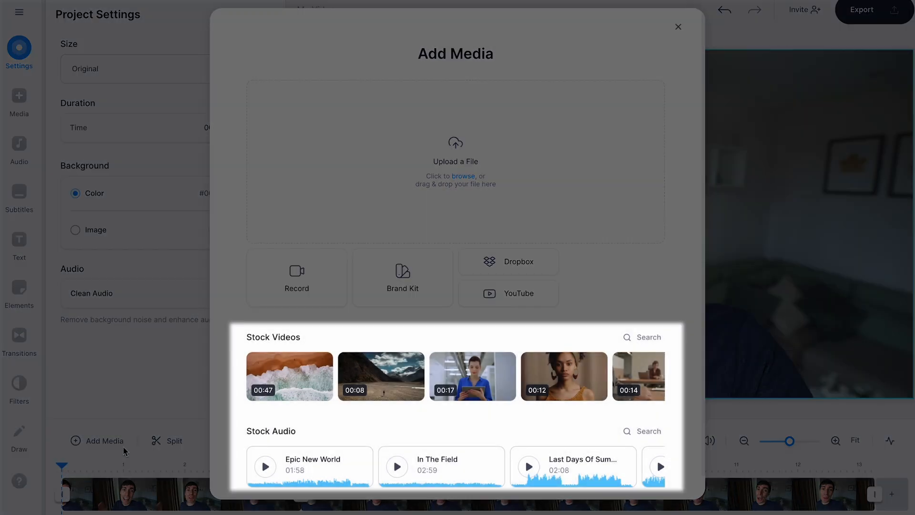
{"action": "left_click", "coordinate": [641, 336]}
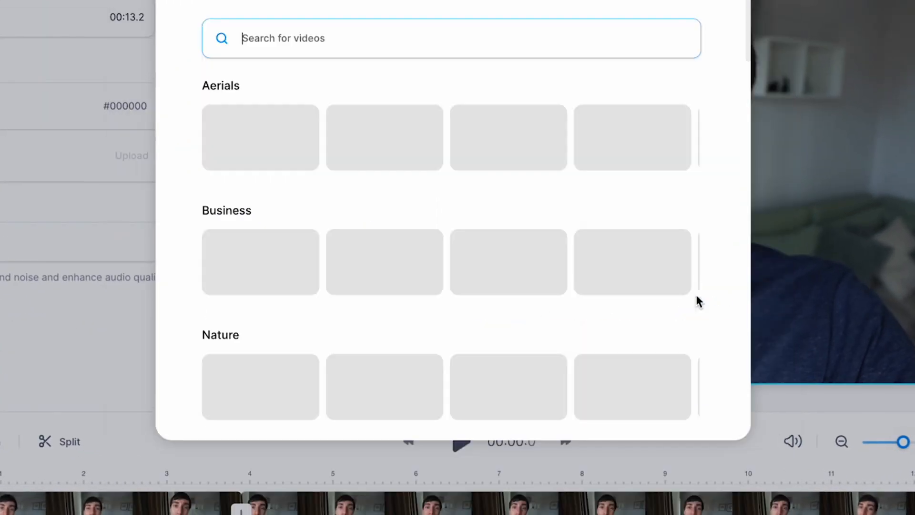
{"action": "type", "text": "beach"}
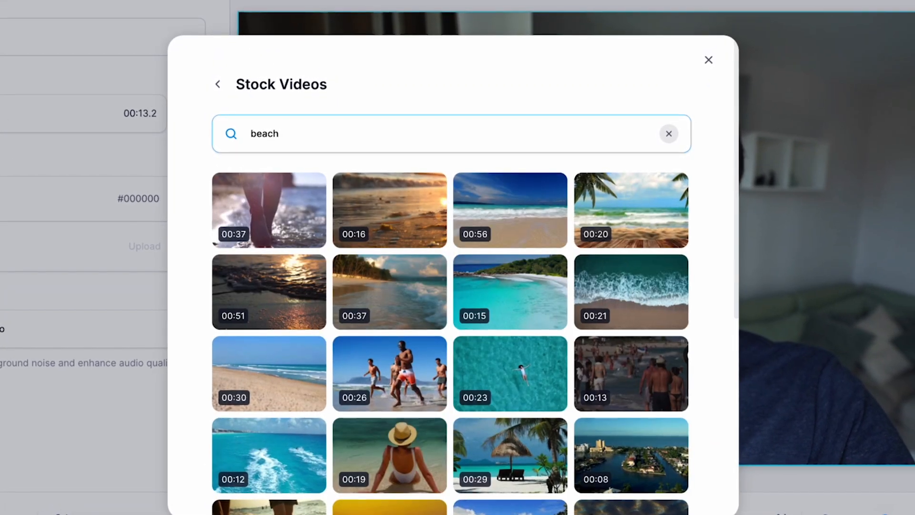
{"action": "left_click", "coordinate": [708, 59]}
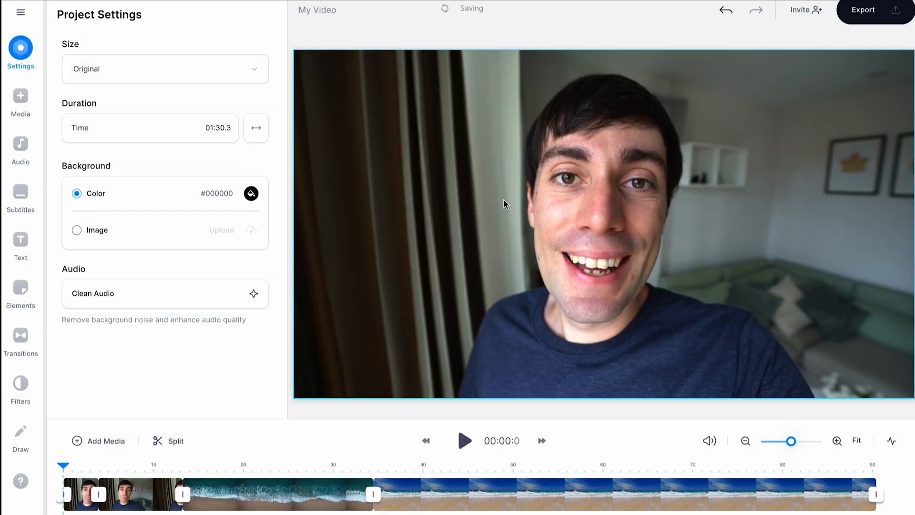
Step: Move the beach clips onto a layer above the main video, spanning roughly 4 to 11 seconds
{"action": "left_click", "coordinate": [495, 493]}
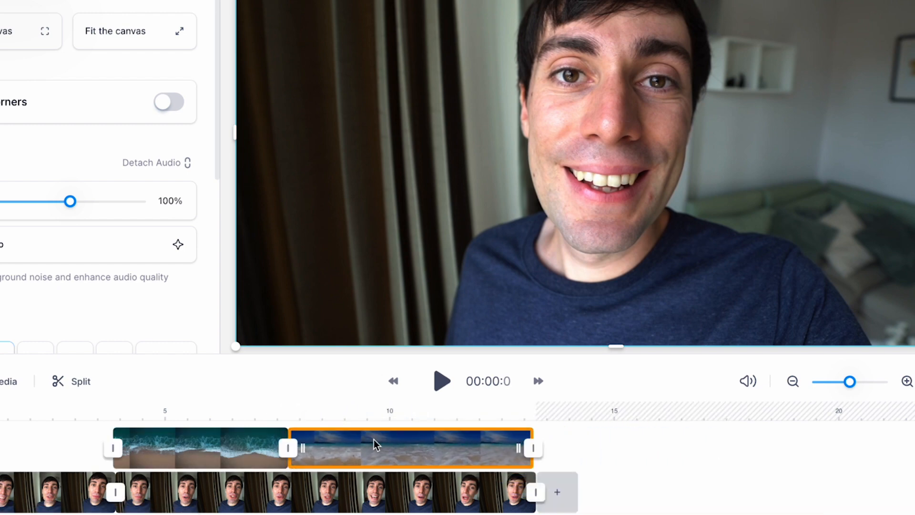
{"action": "left_click", "coordinate": [440, 380]}
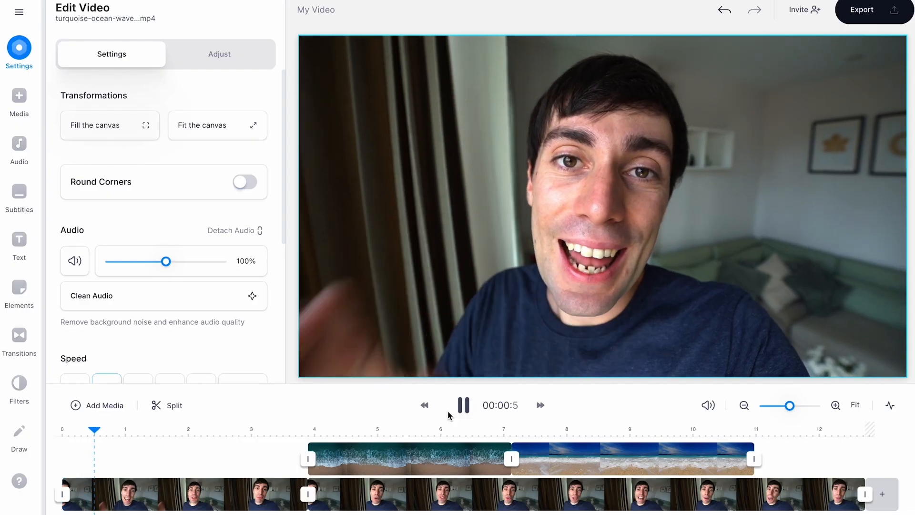